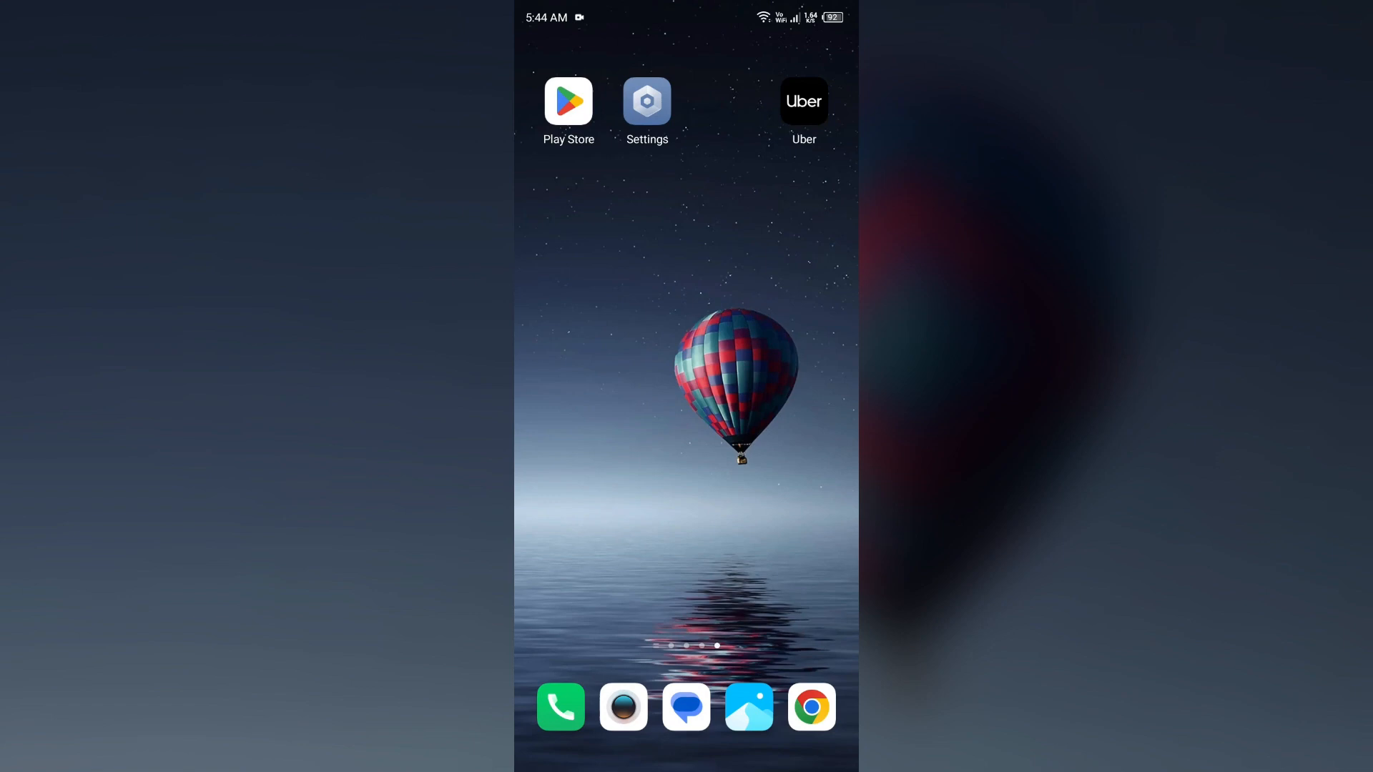
Launch Uber with in-use location allowed and check the account's payment section.
click(803, 100)
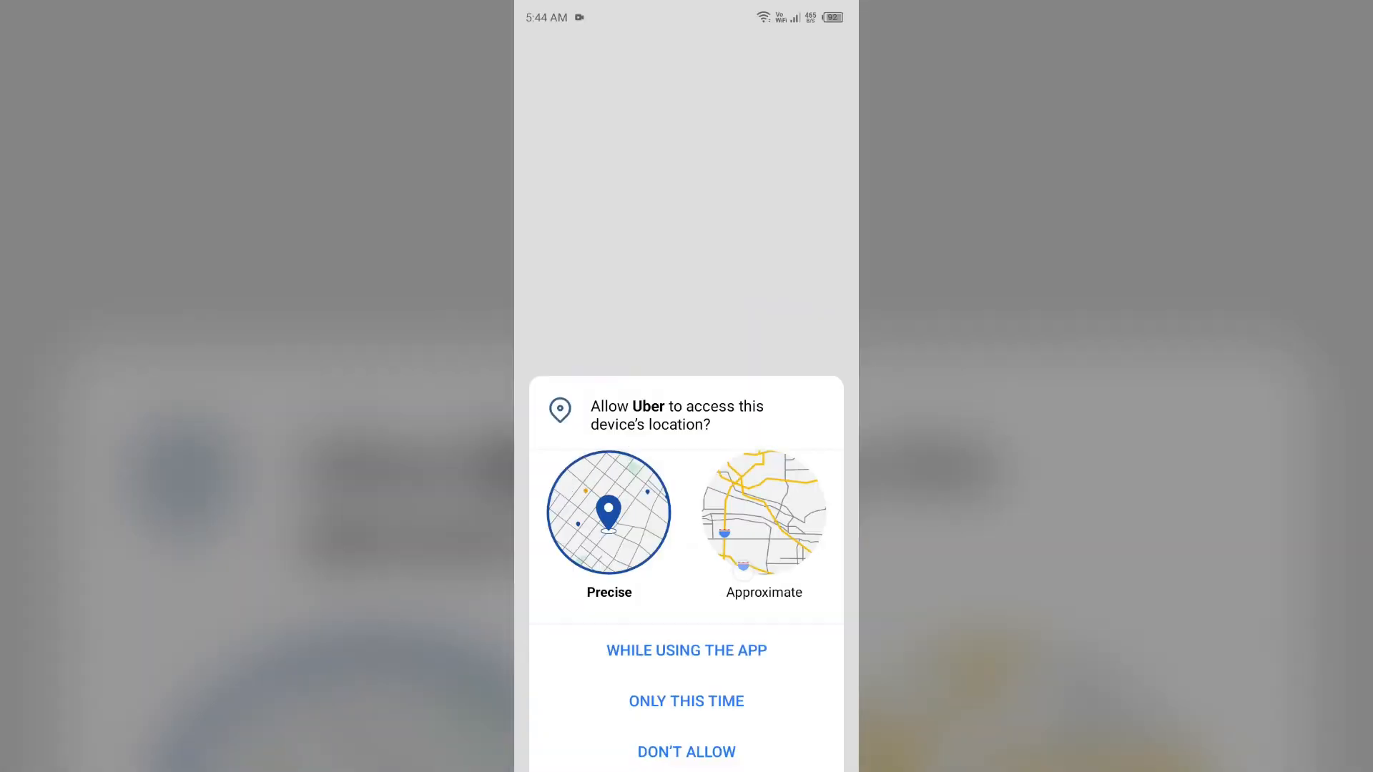
click(685, 649)
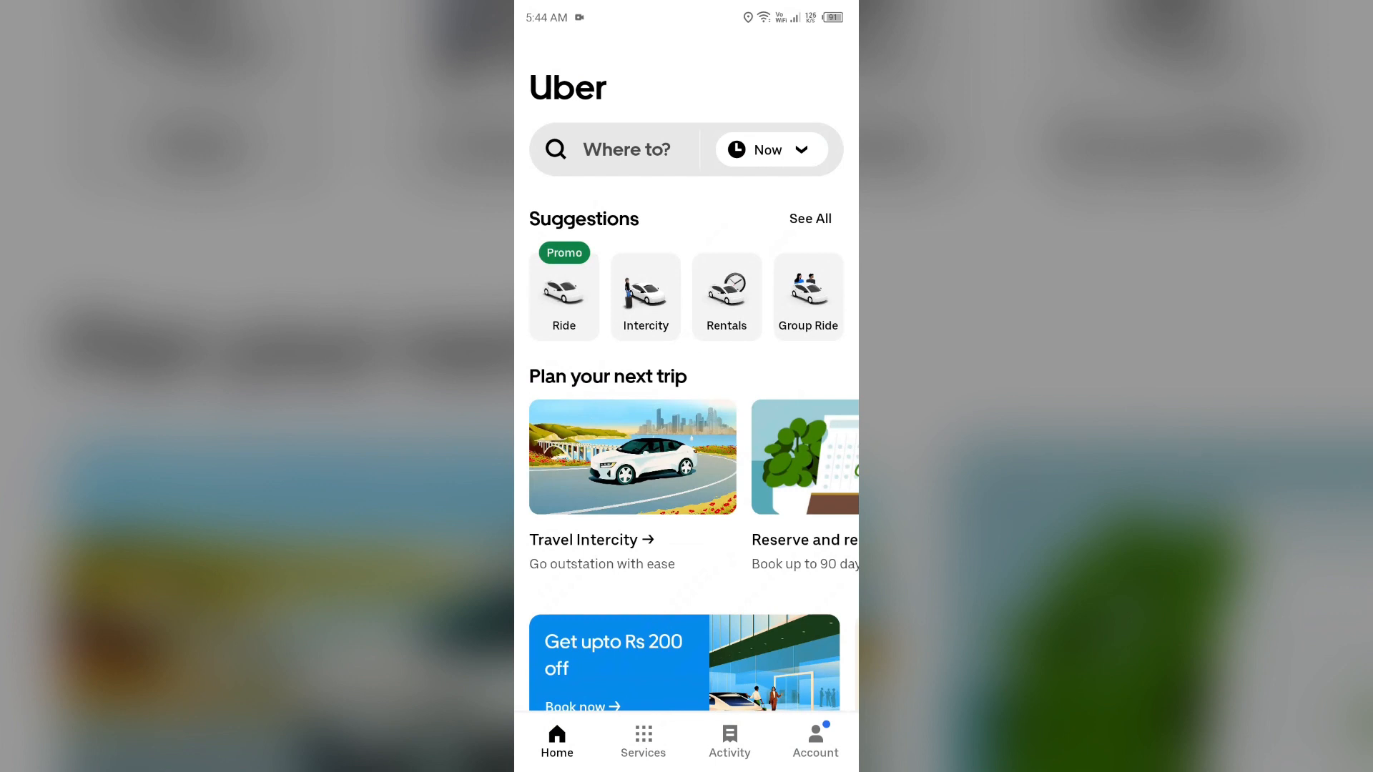
click(814, 740)
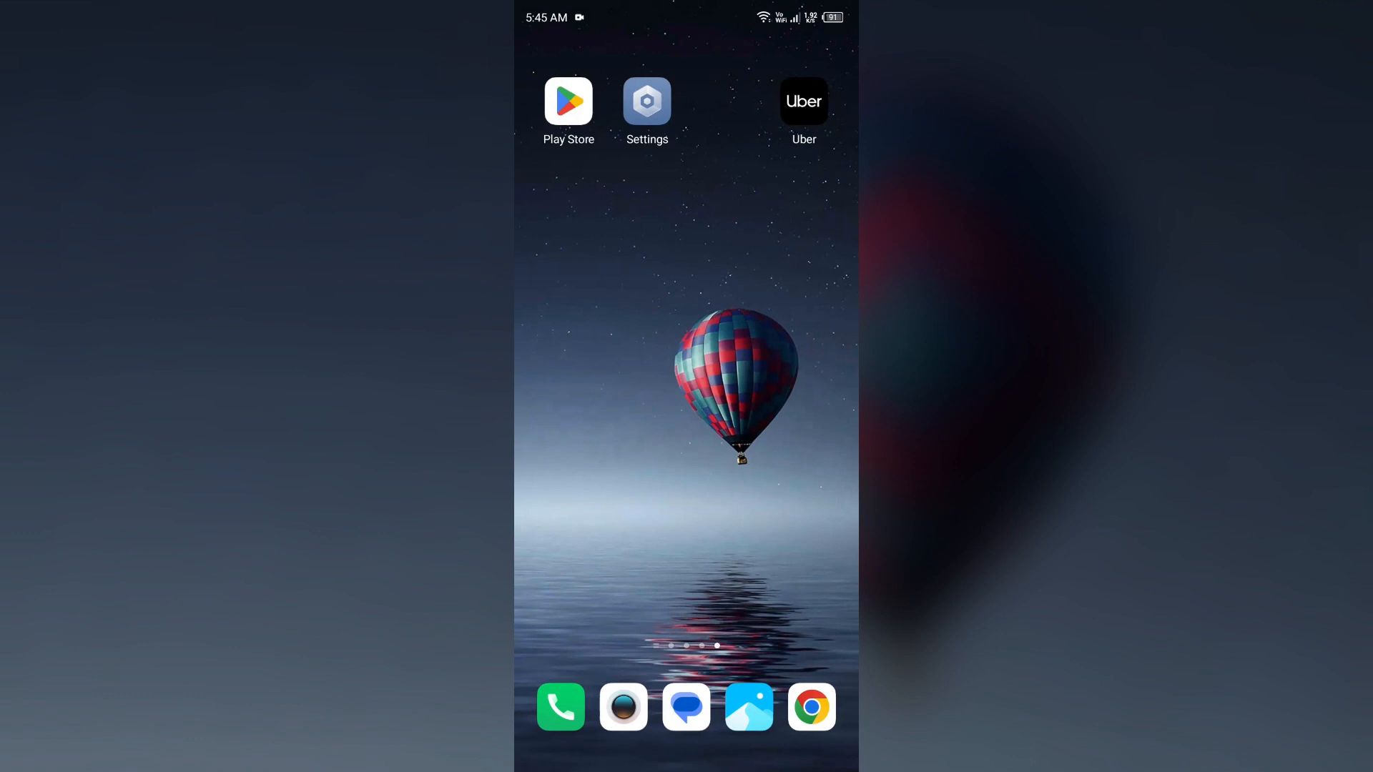
click(803, 100)
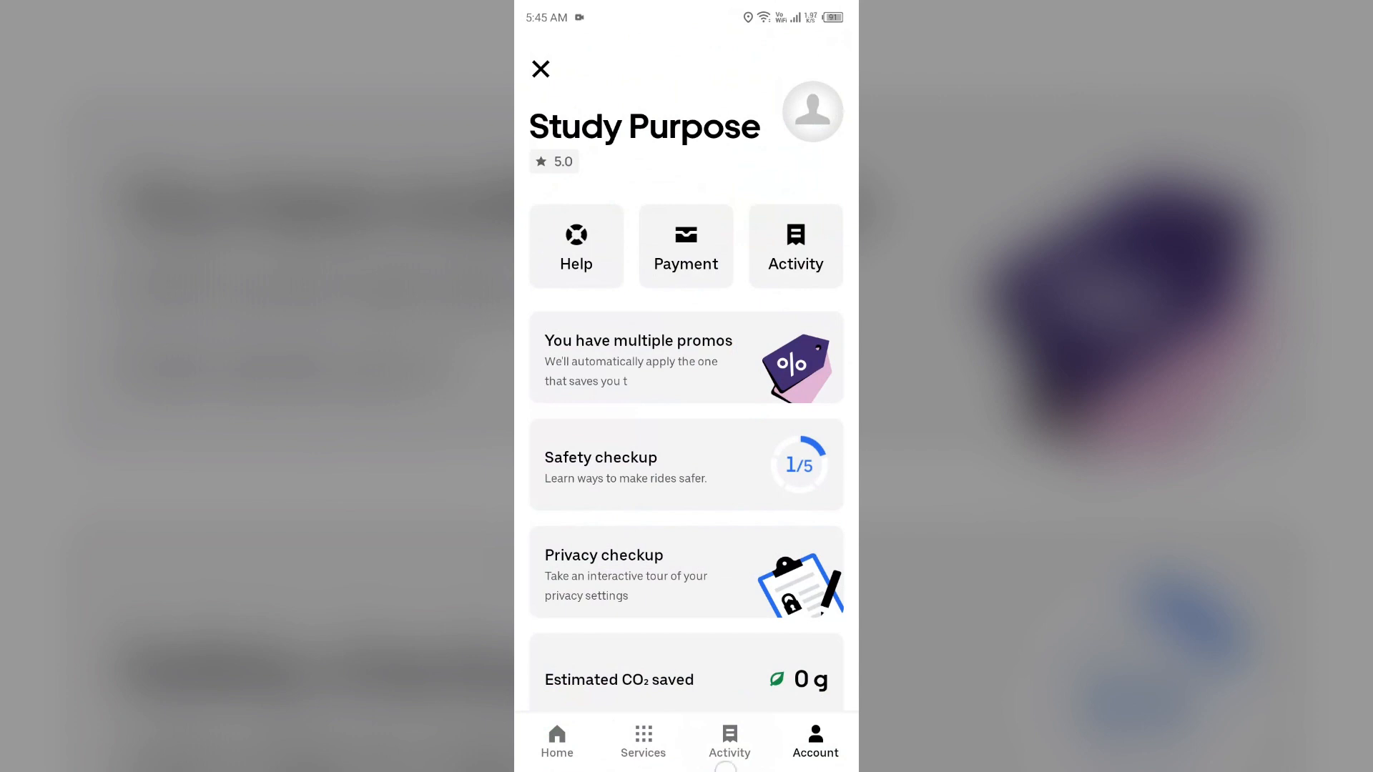
click(540, 68)
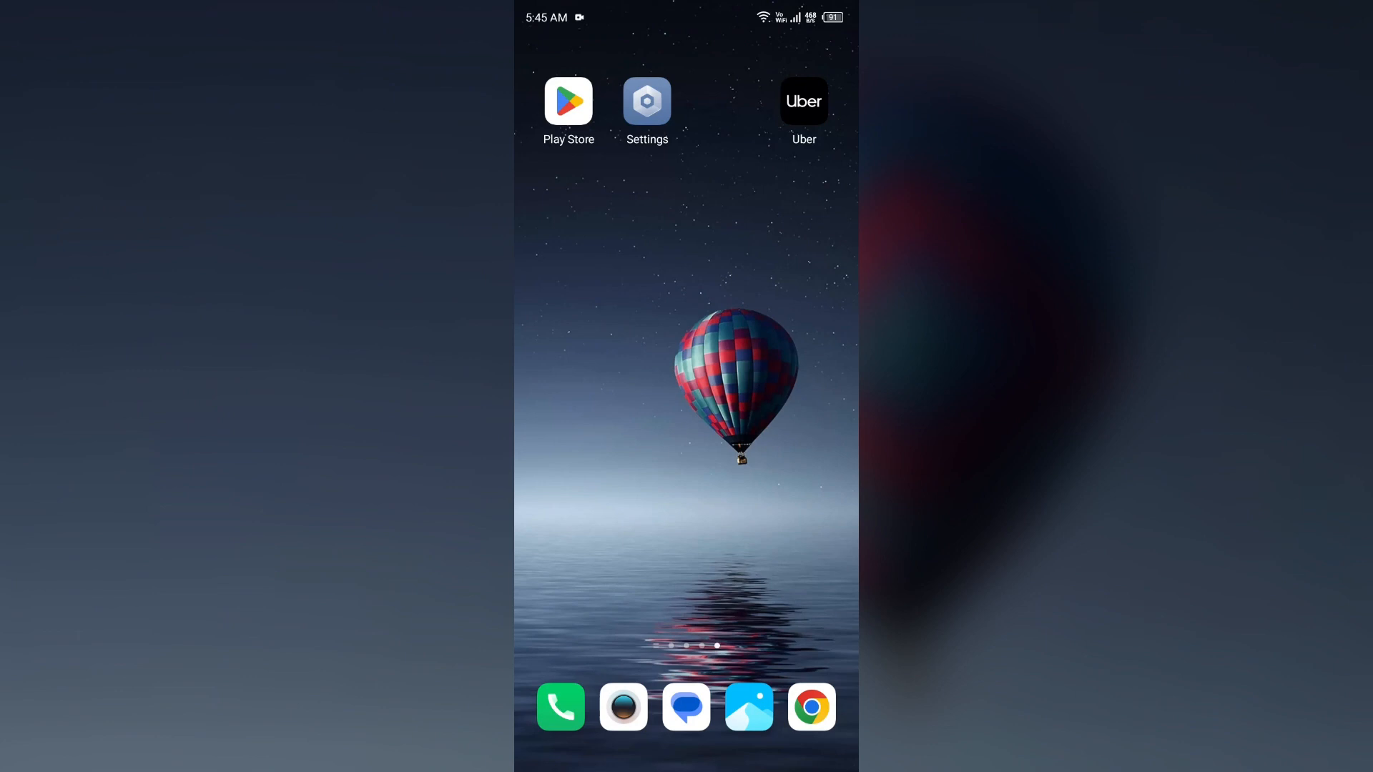
Search Play Store for 'uber' and bring up the installed Uber app's listing.
click(568, 101)
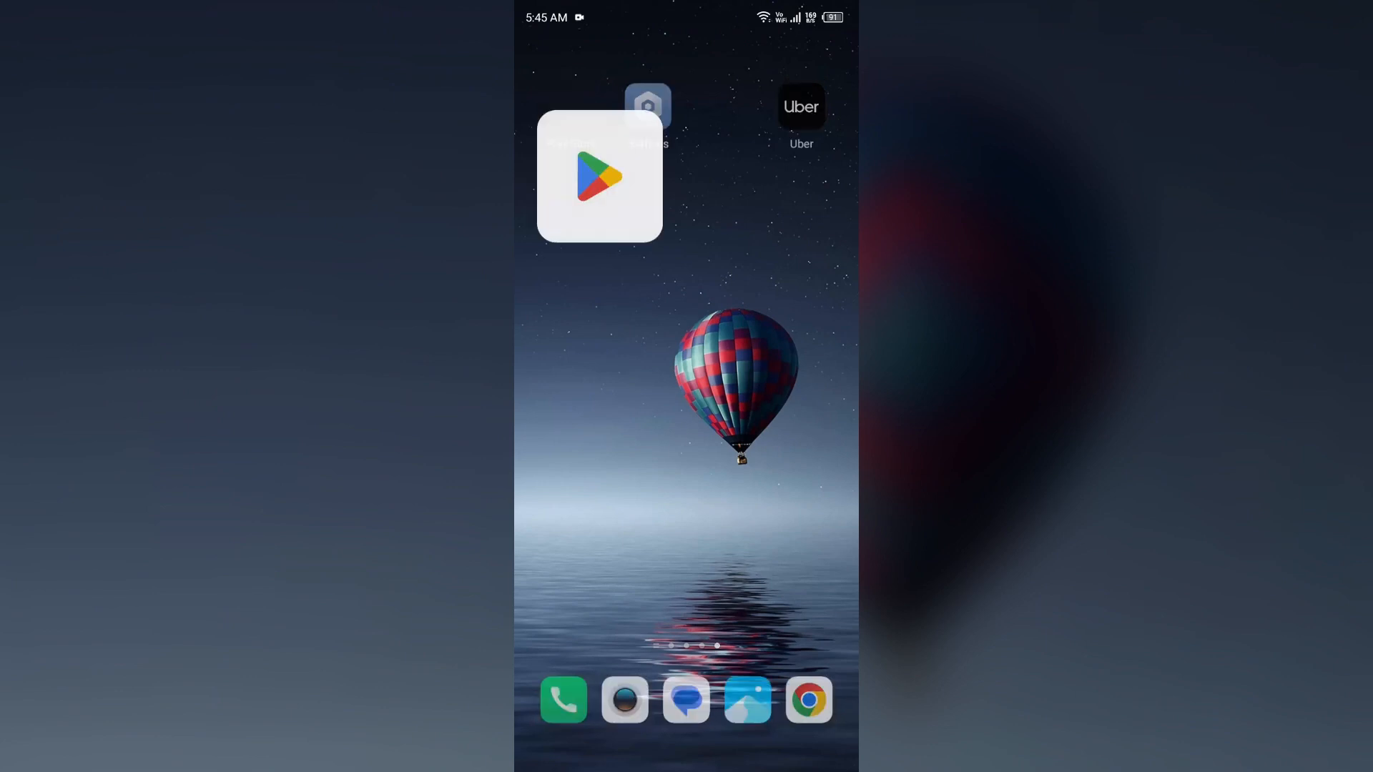
click(600, 177)
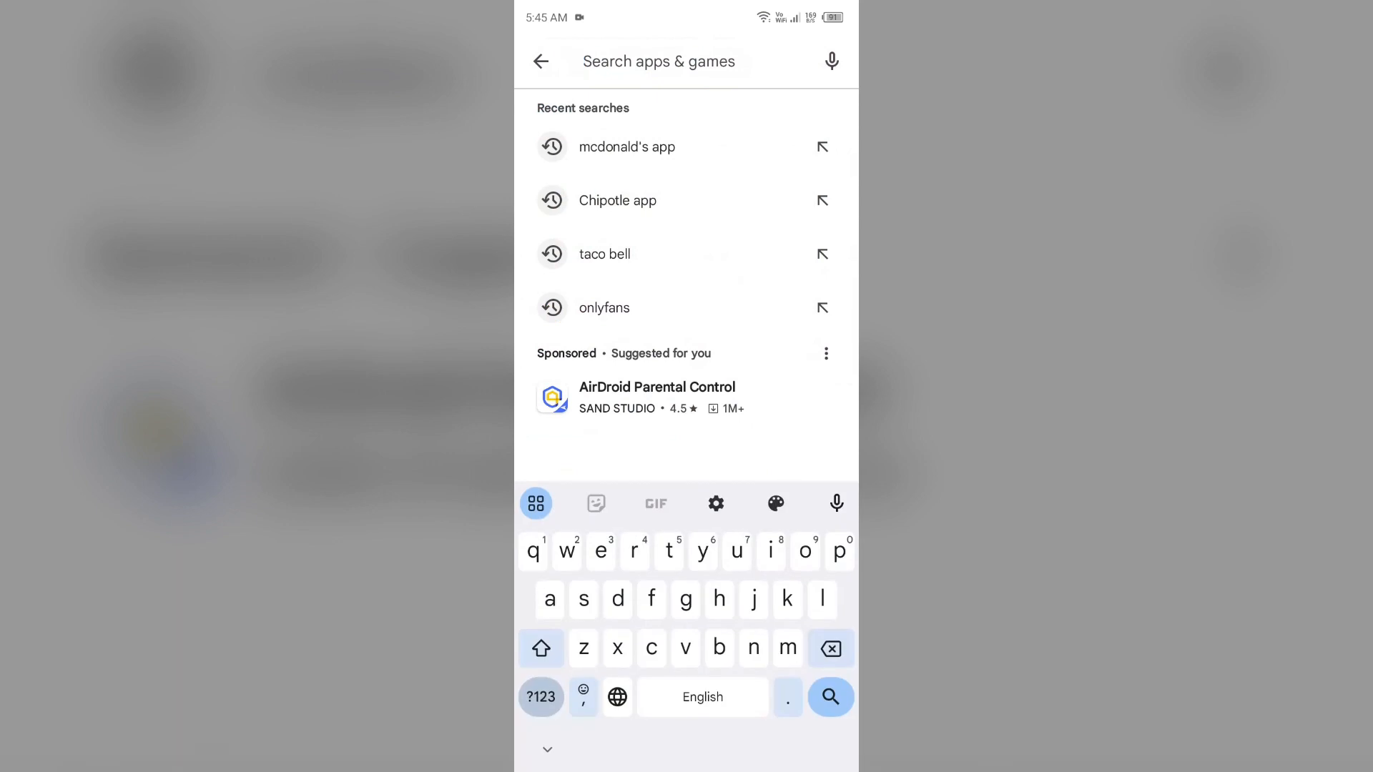
text(u)
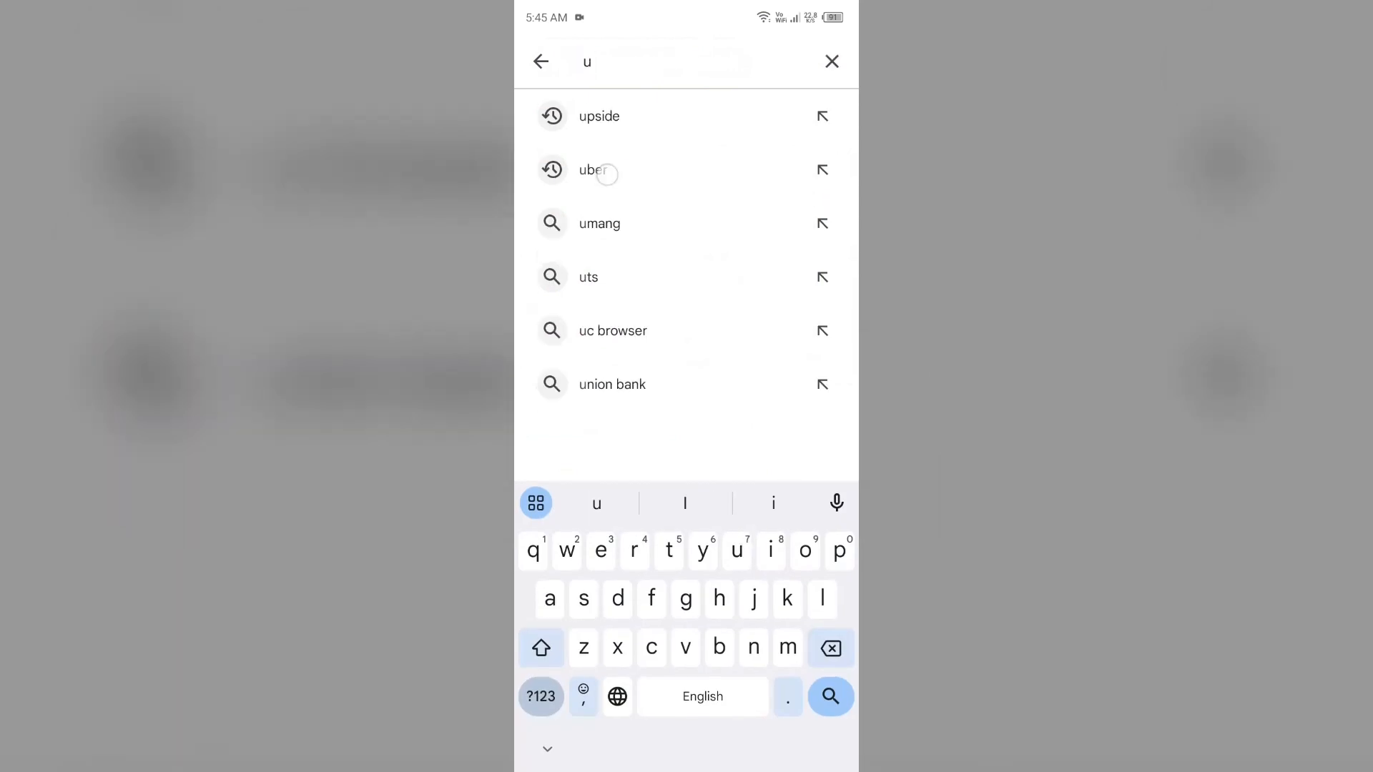
click(592, 170)
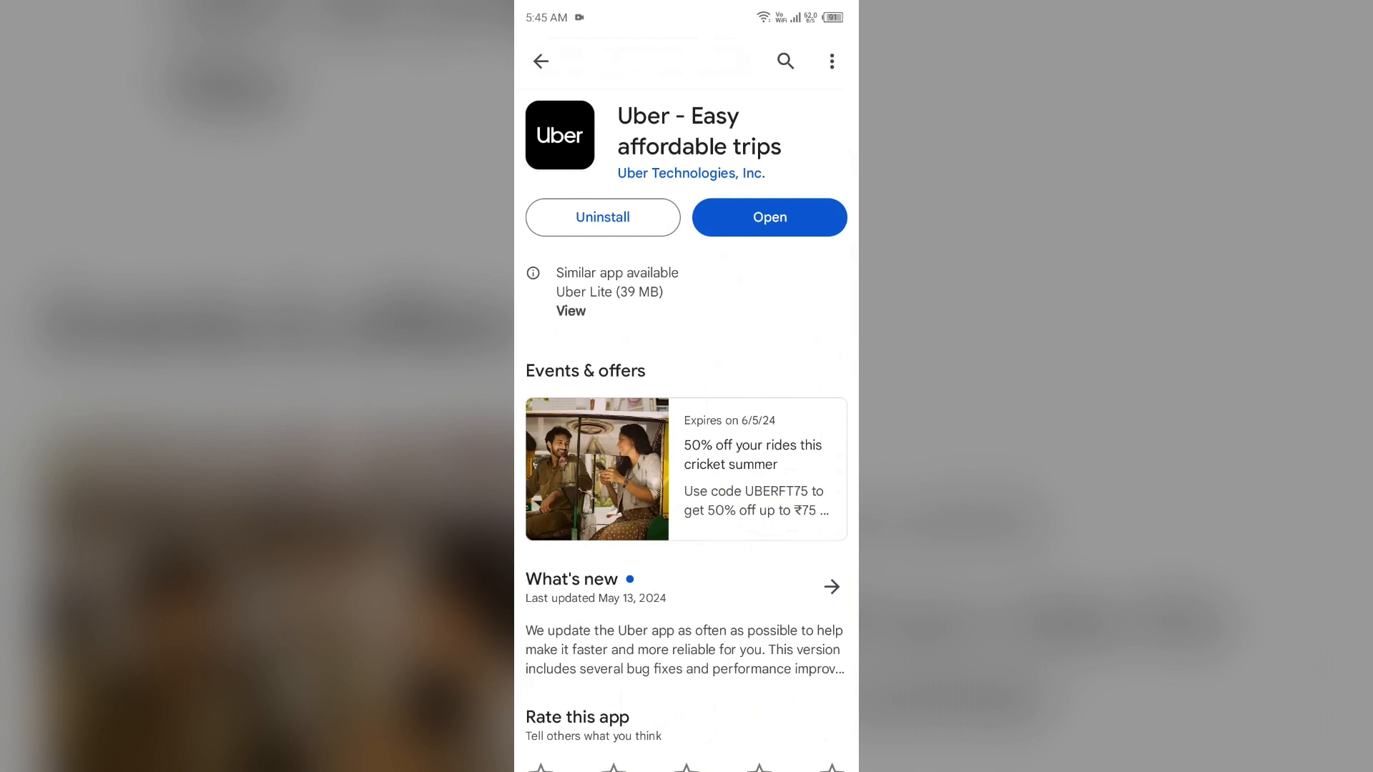
click(722, 770)
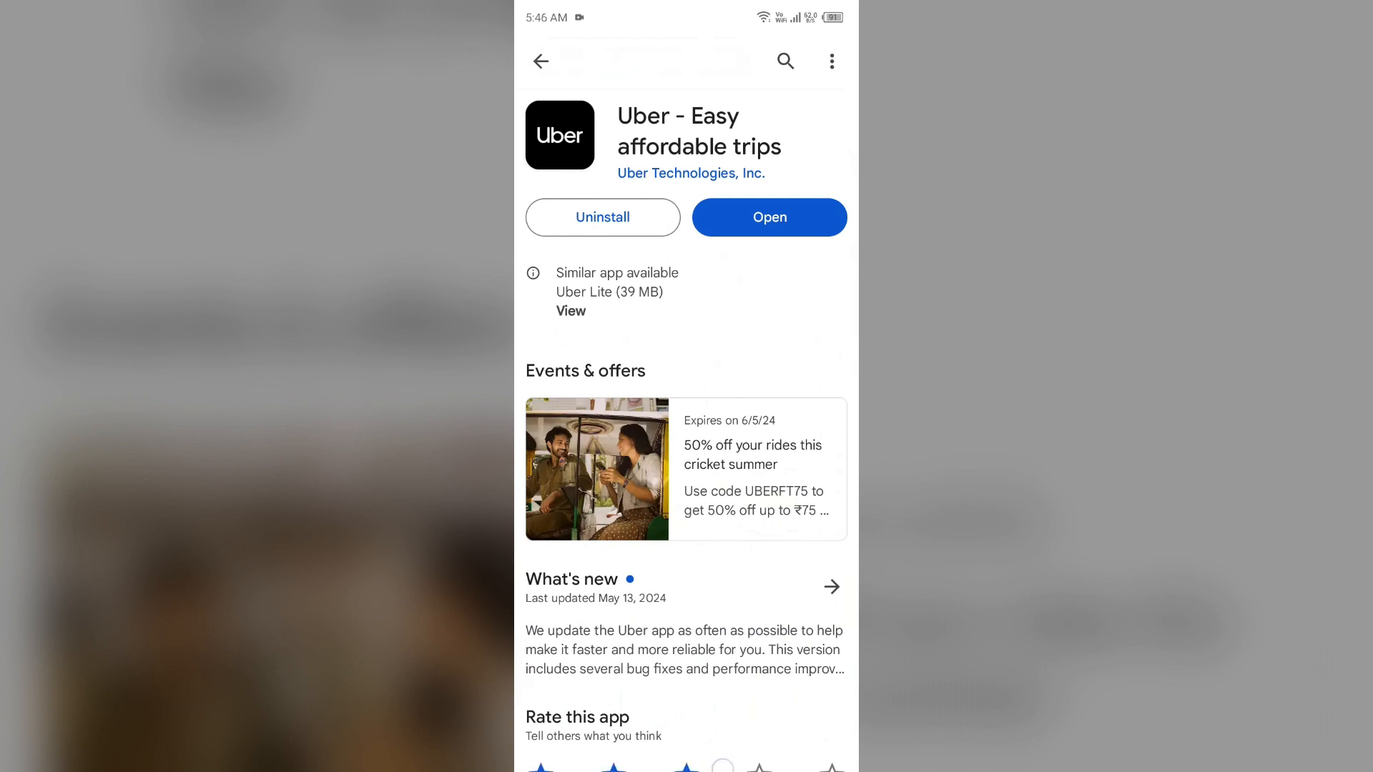